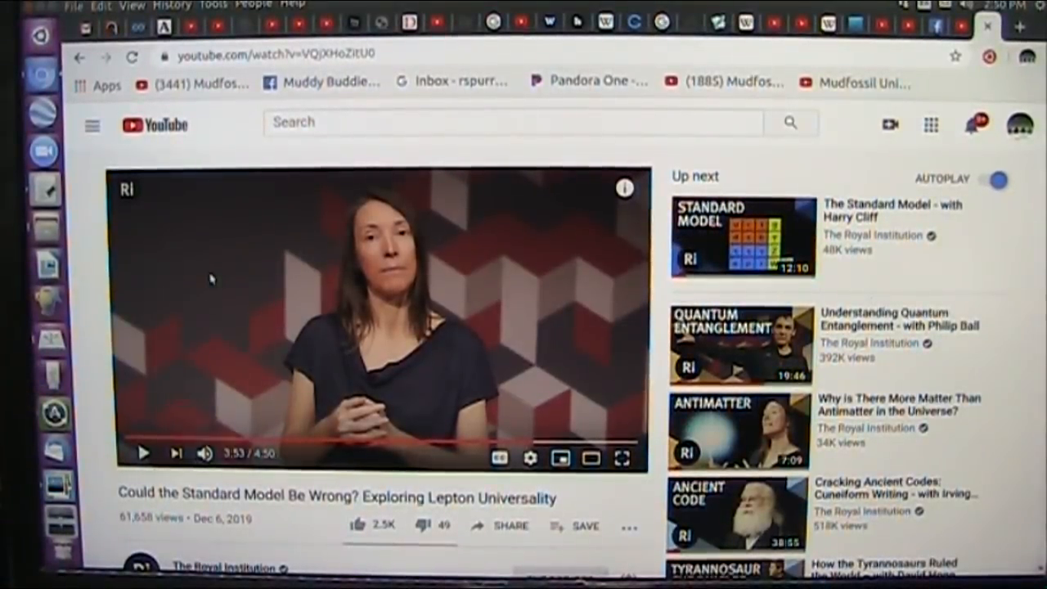
Resume the lepton universality talk for about ten seconds, pause it at 4:03, and reveal the description.
scroll(down, 3)
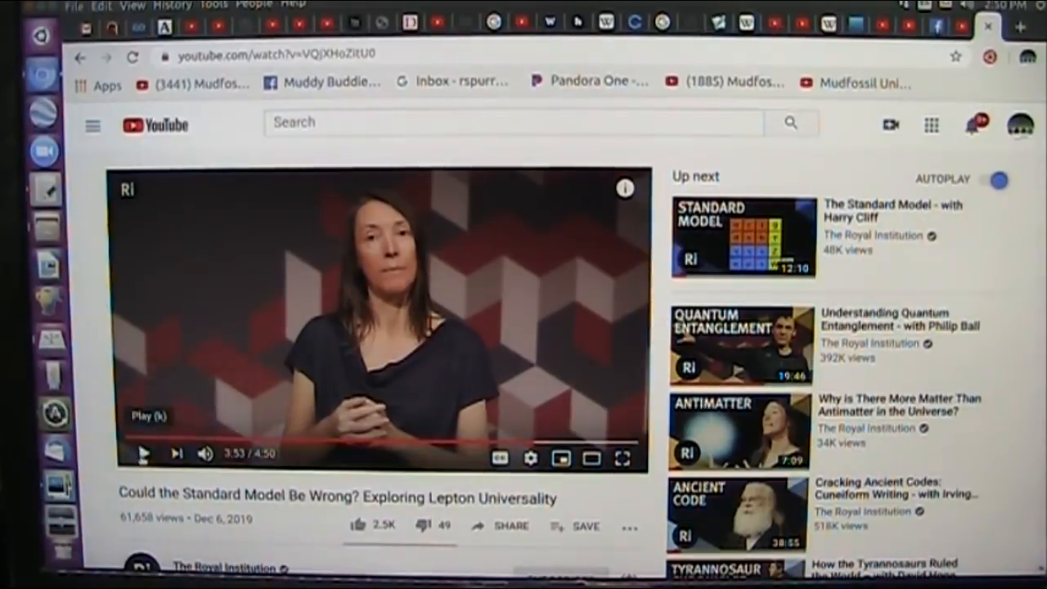
click(144, 454)
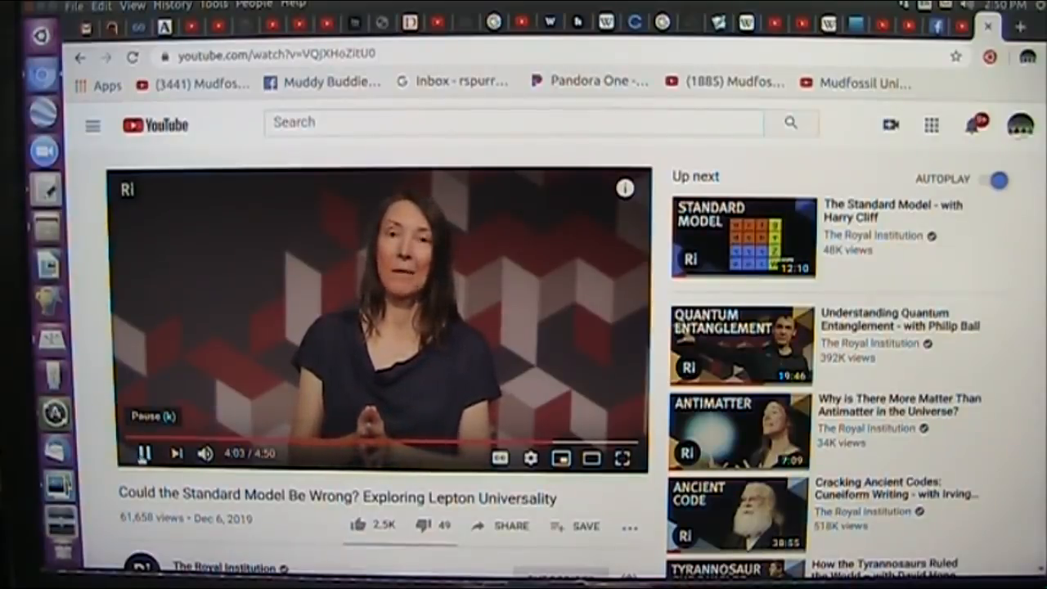
click(144, 454)
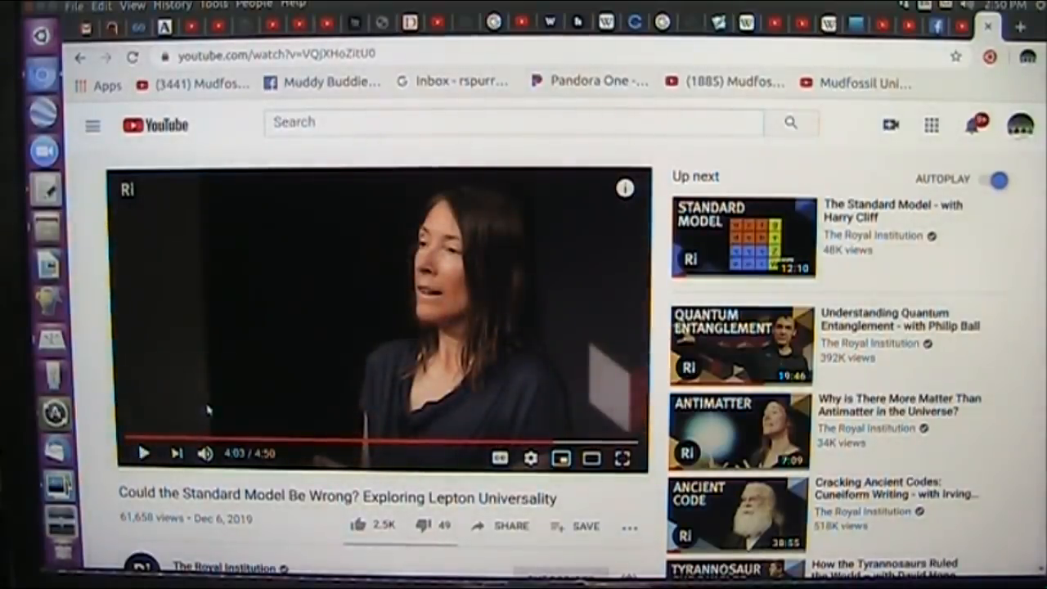
scroll(down, 3)
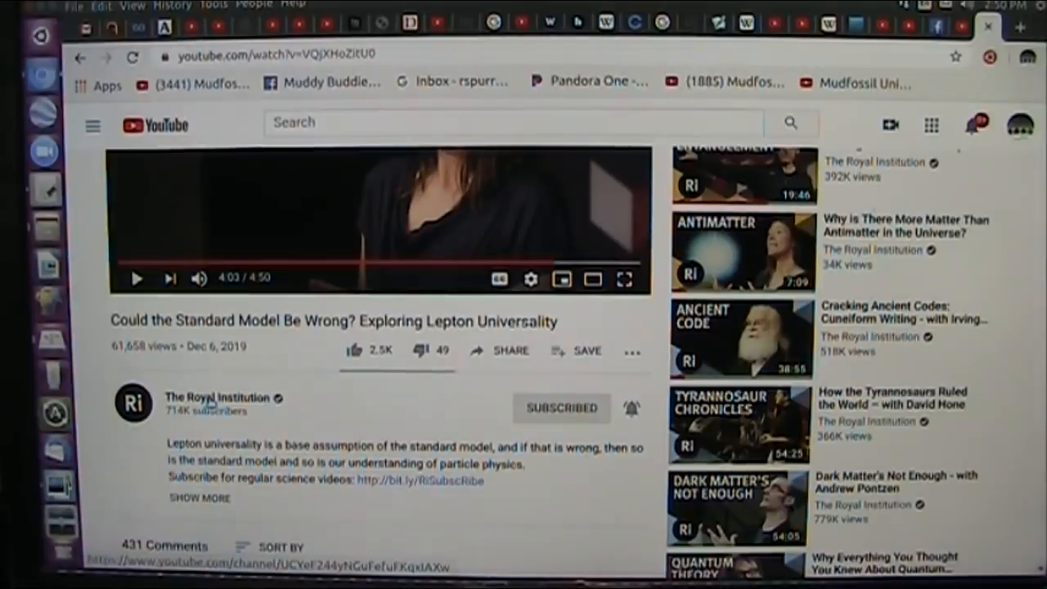
mouse_move(134, 262)
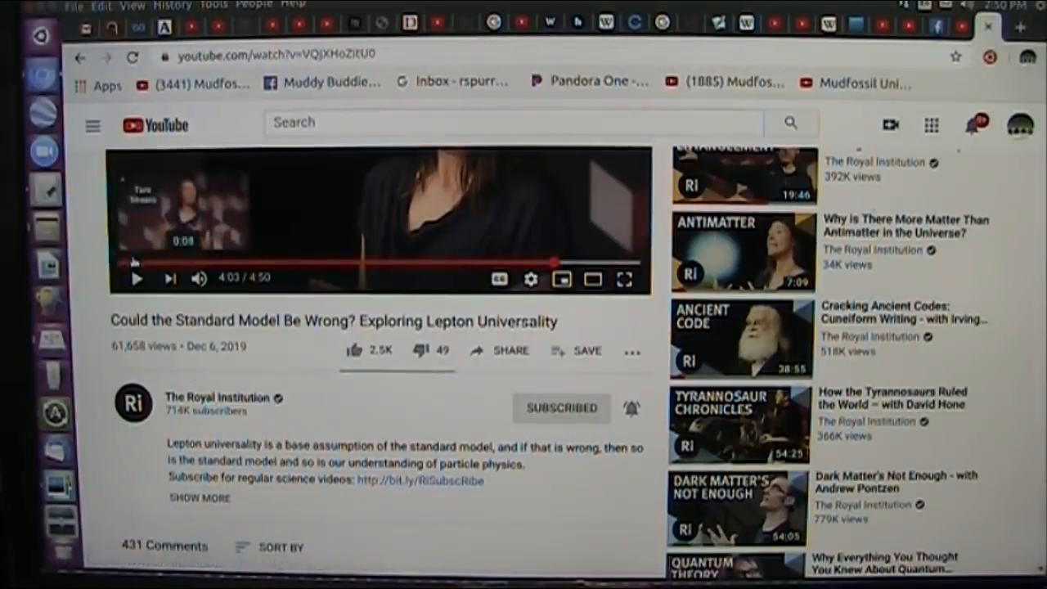
Seek the video back on the progress bar to around 0:14, the quarks slide.
click(131, 262)
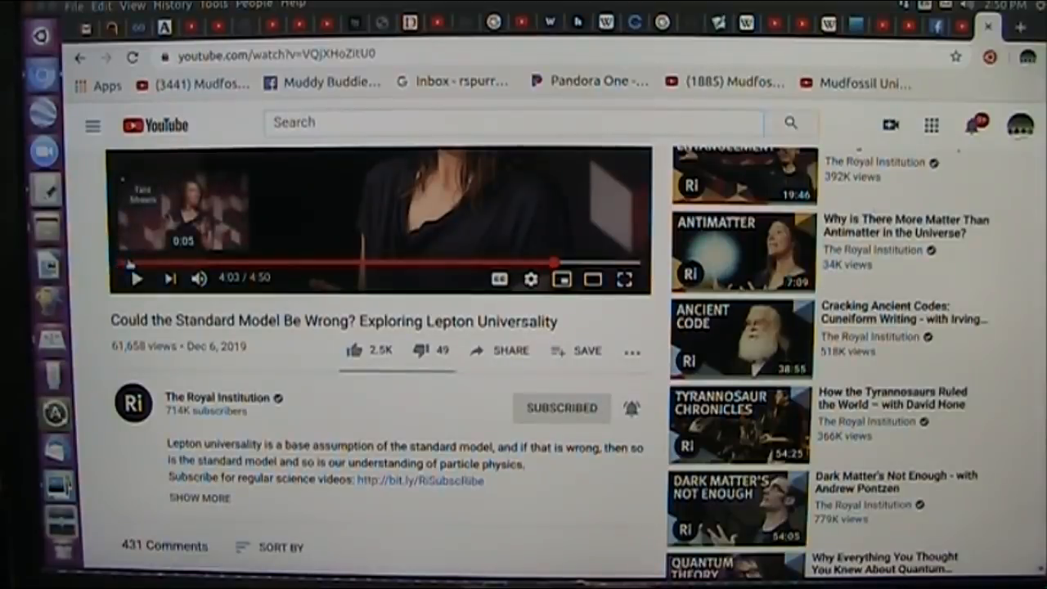
click(147, 264)
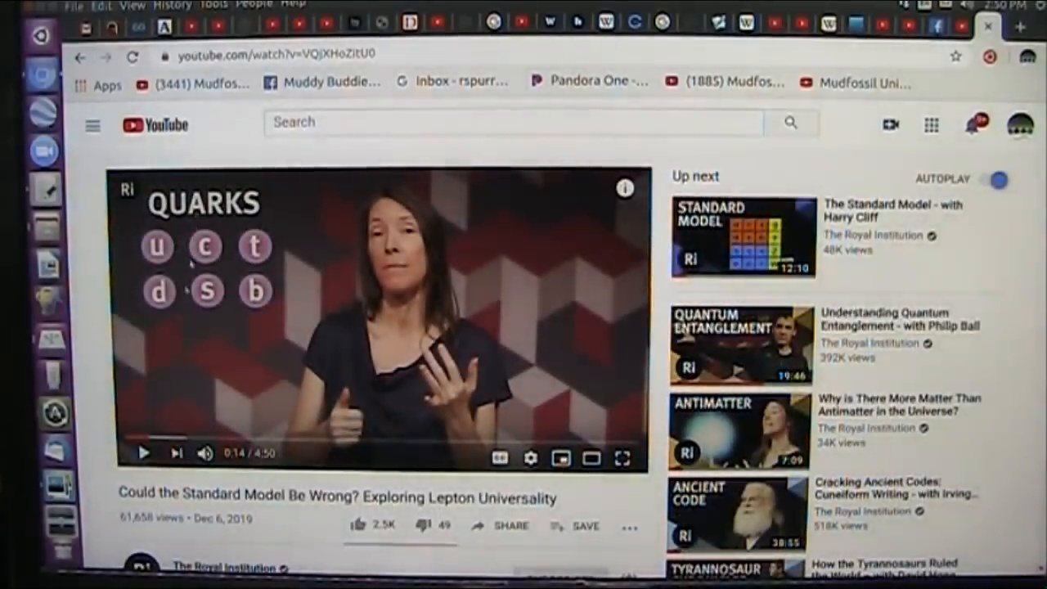
Play the opening and pause at about 0:18 on the quarks and leptons chart.
click(143, 453)
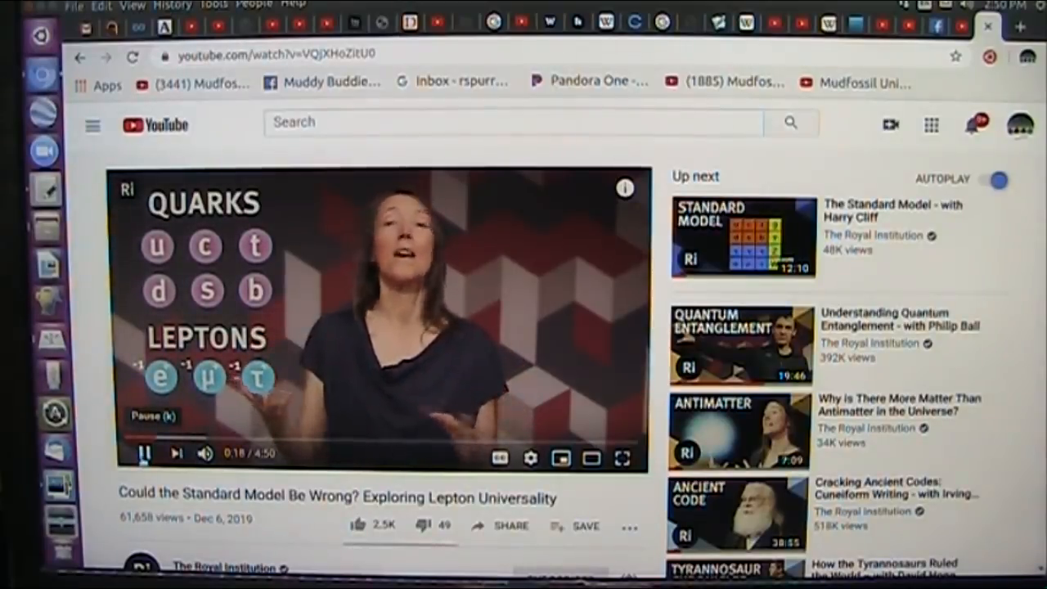
click(144, 454)
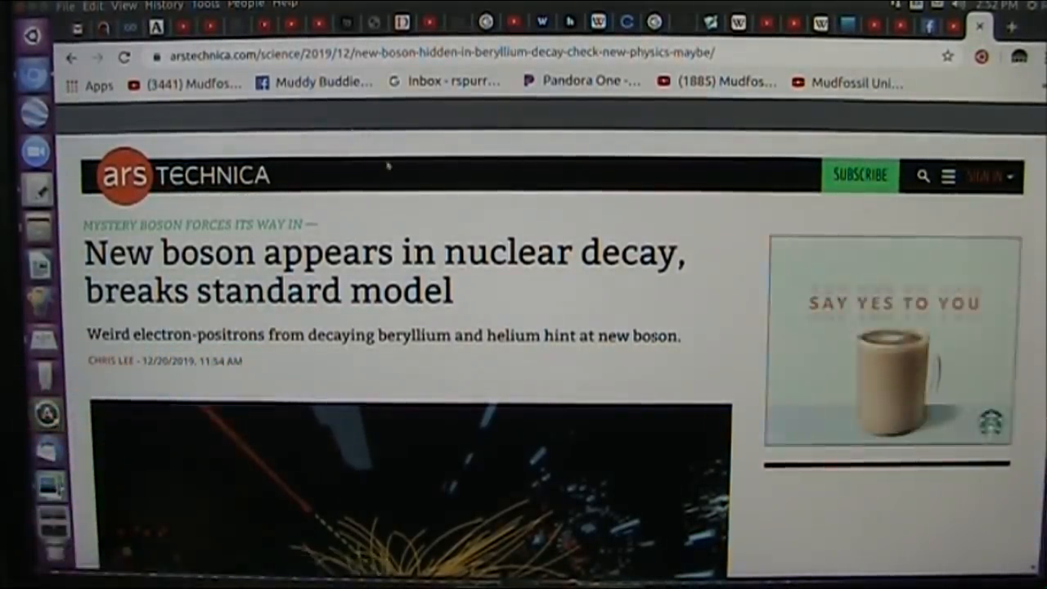
Scroll through the boson article's image and intro to the 'Sometimes the gun just smolders' section, then back up.
scroll(down, 3)
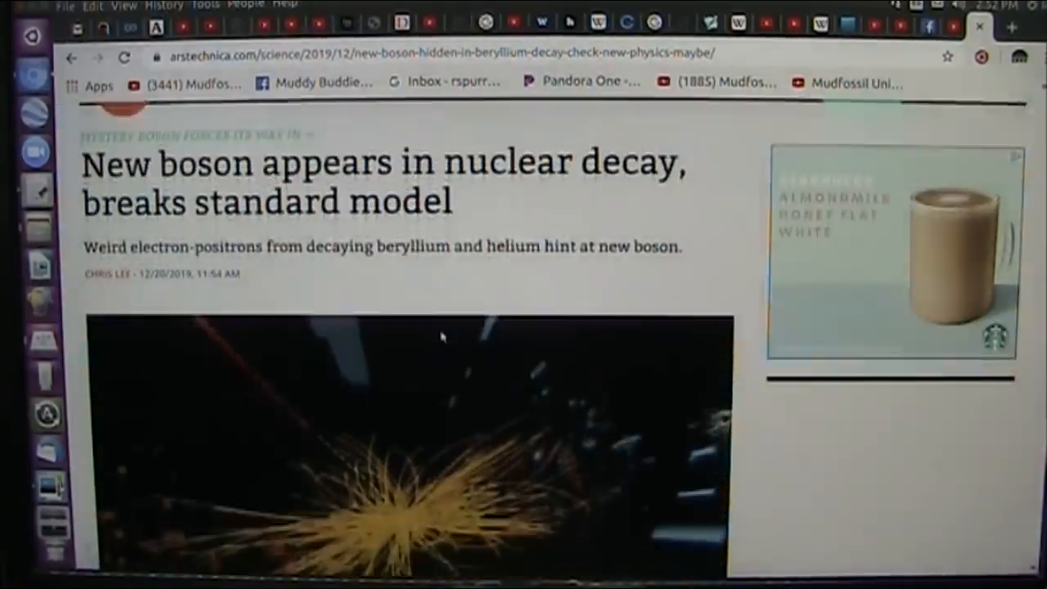
scroll(down, 3)
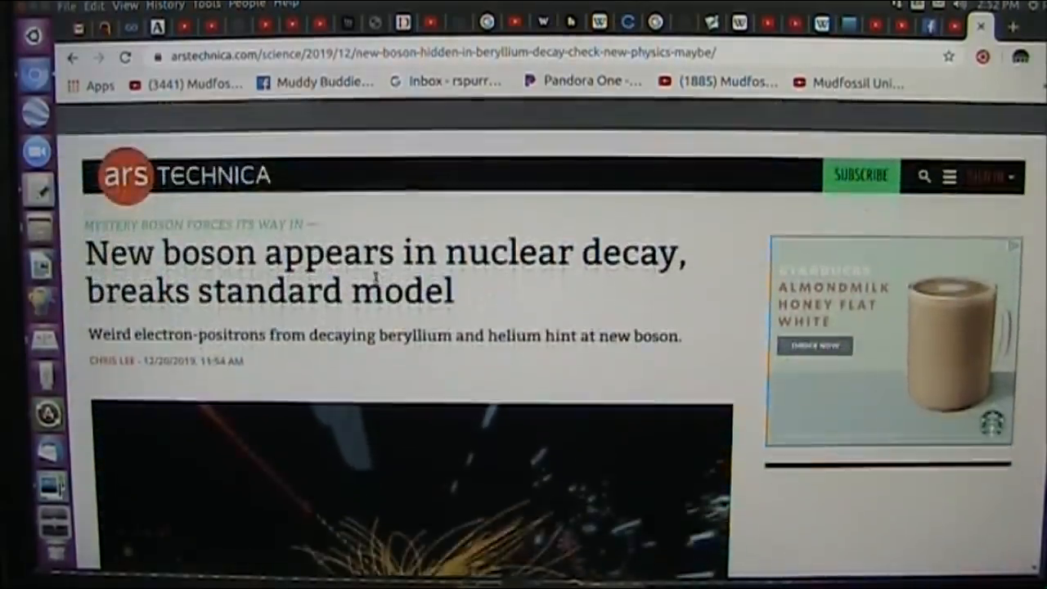
scroll(down, 3)
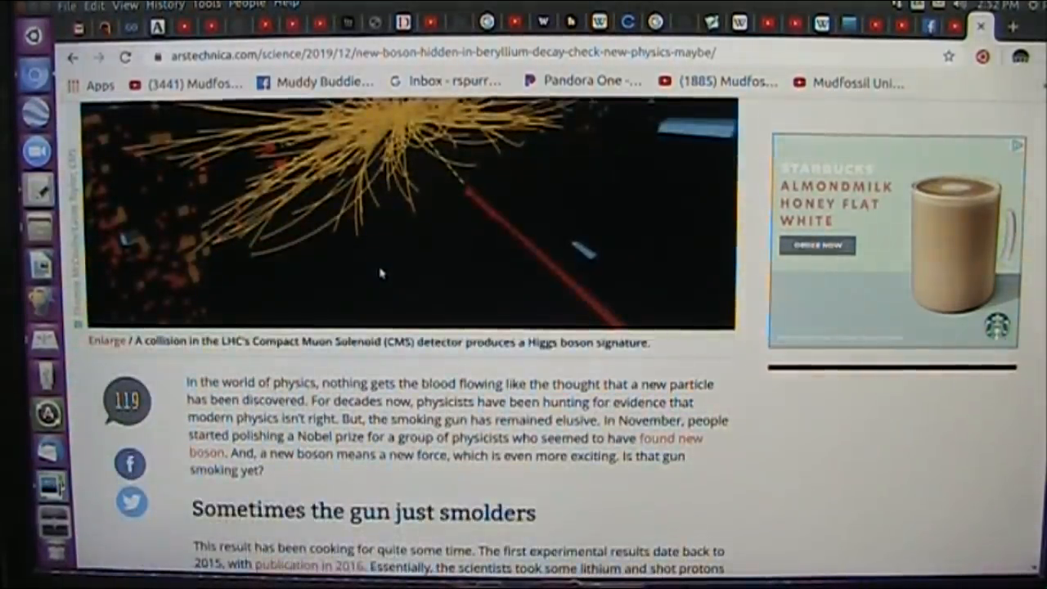
scroll(down, 3)
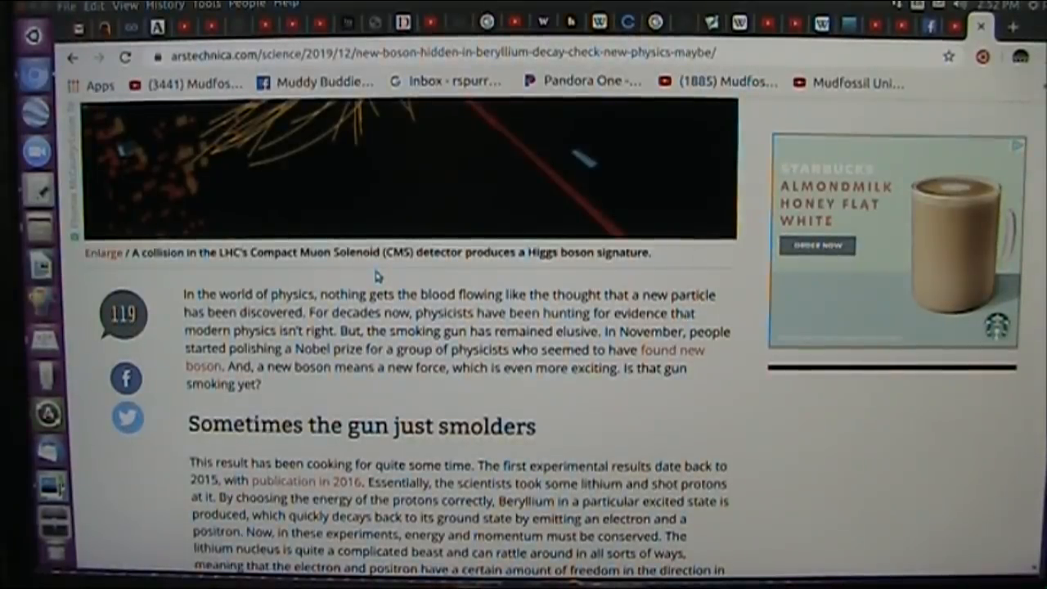
scroll(up, 3)
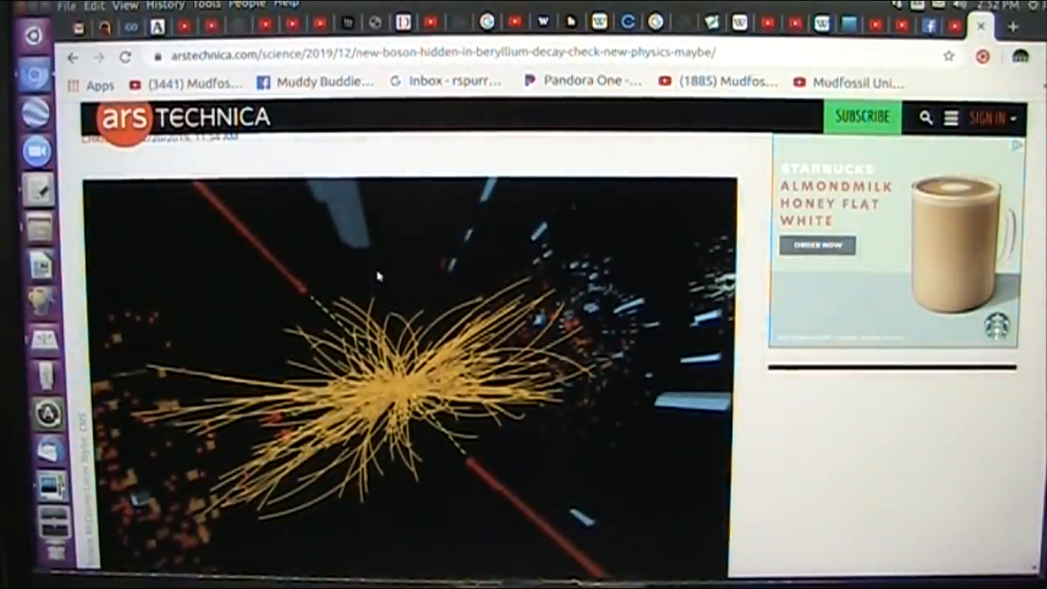